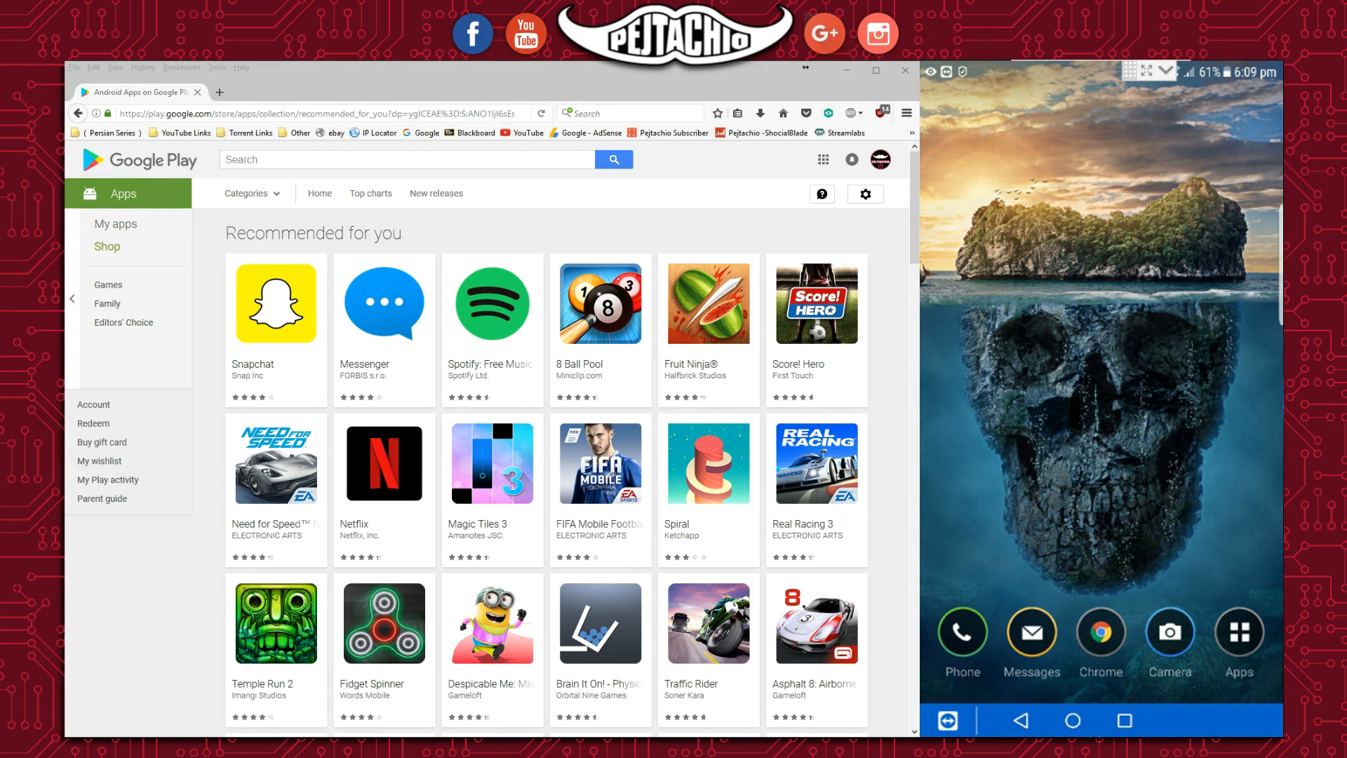
# Find Fidget Spinner in the Recommended grid, open its page and request Install.
pyautogui.scroll(-3)
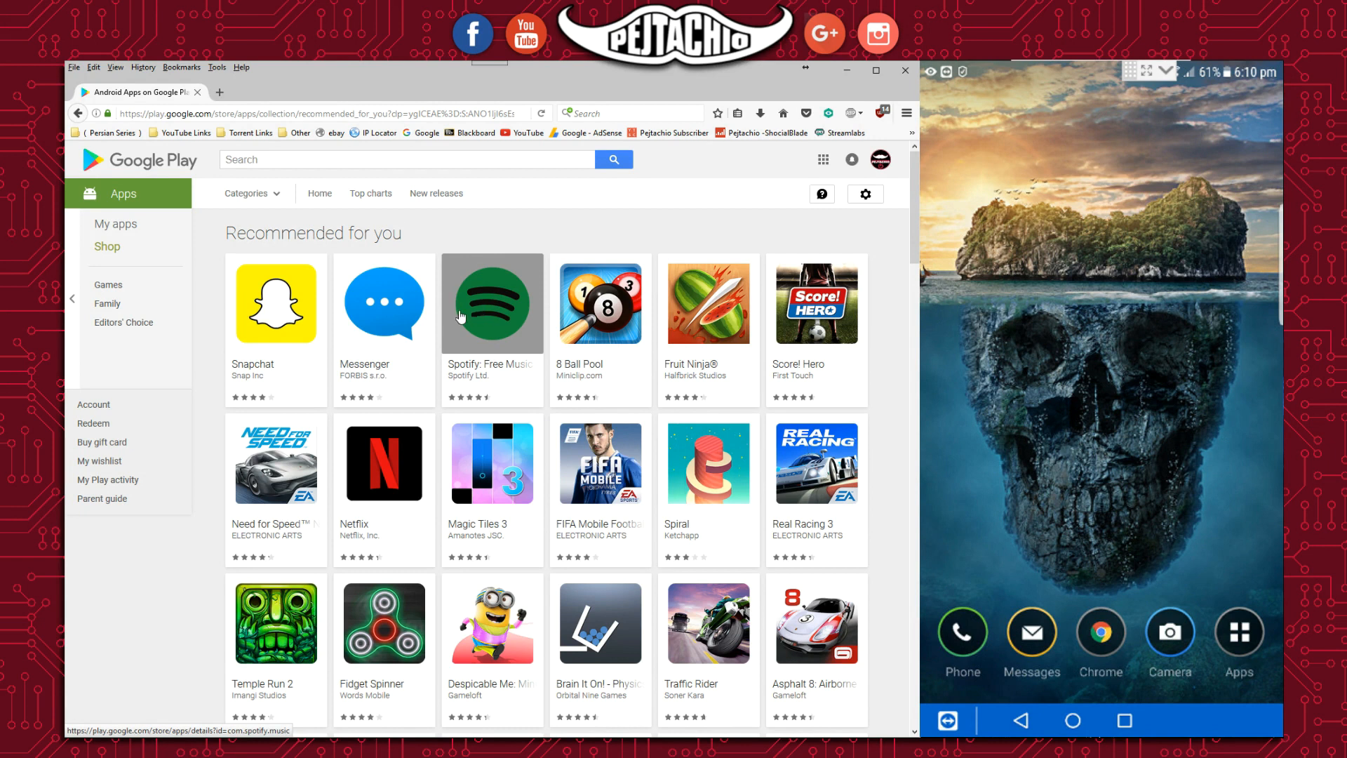
pyautogui.scroll(-3)
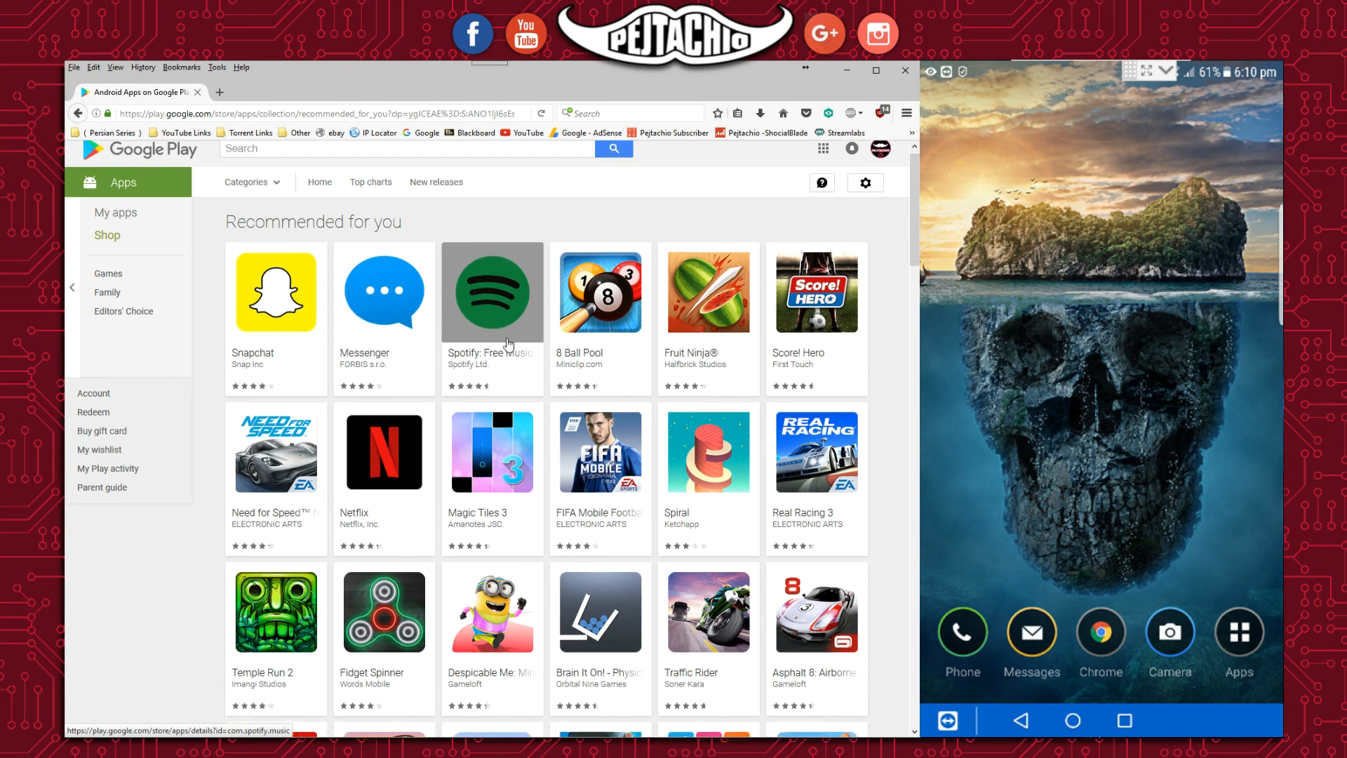
pyautogui.scroll(-3)
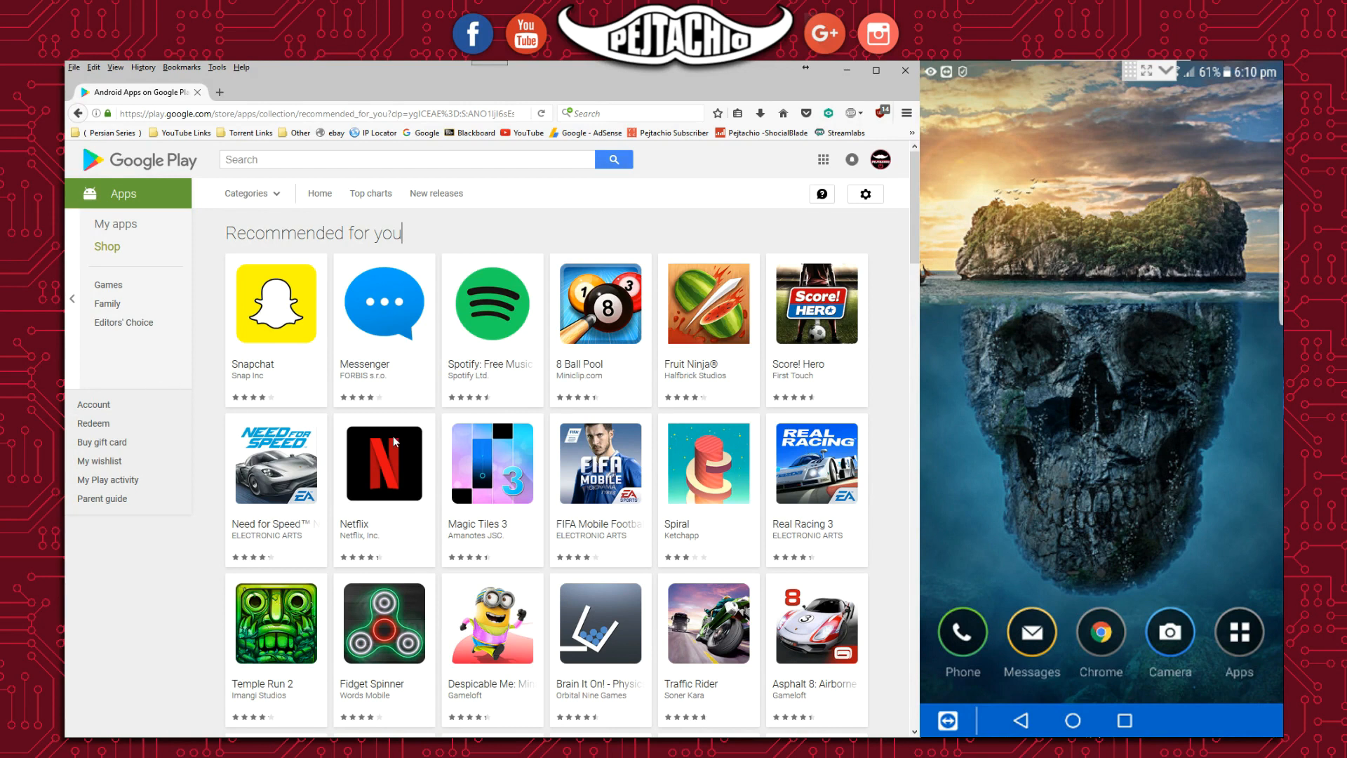
pyautogui.scroll(-3)
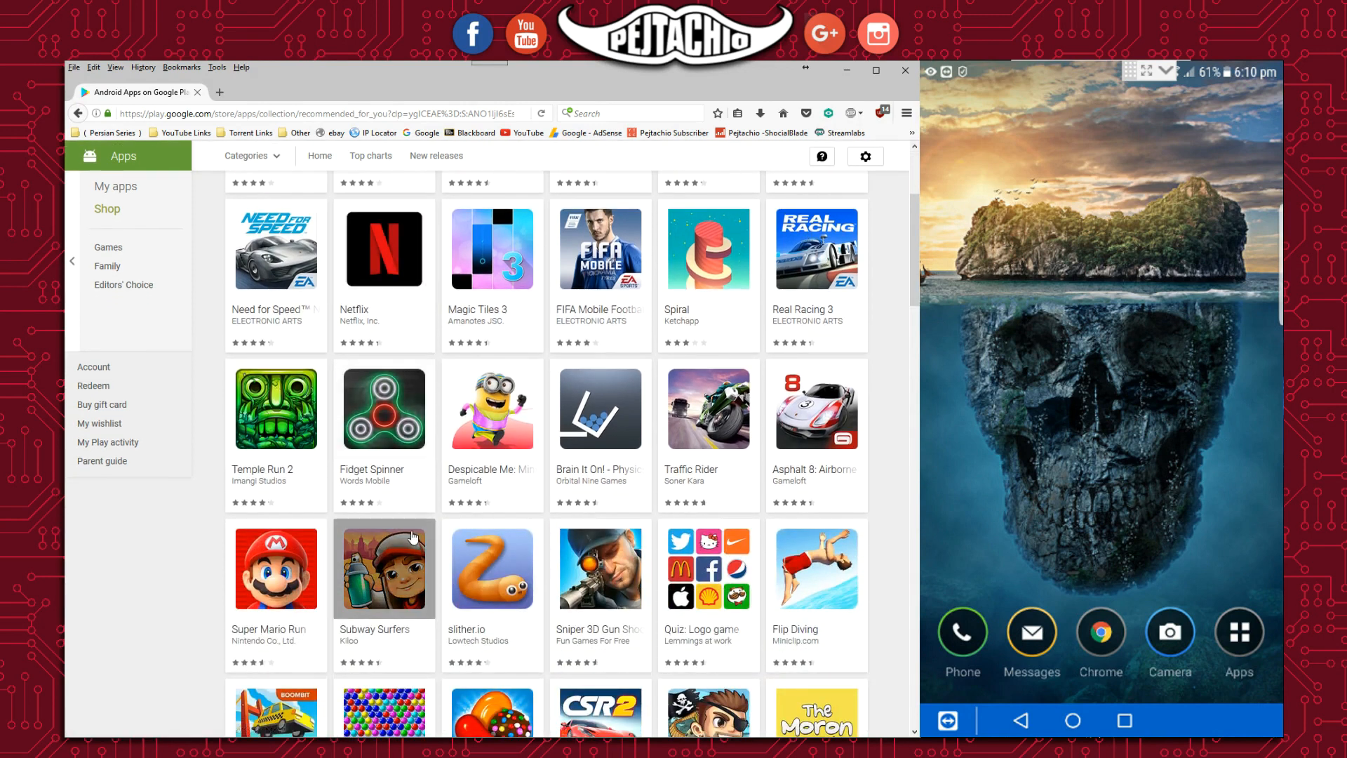
pyautogui.moveTo(383, 409)
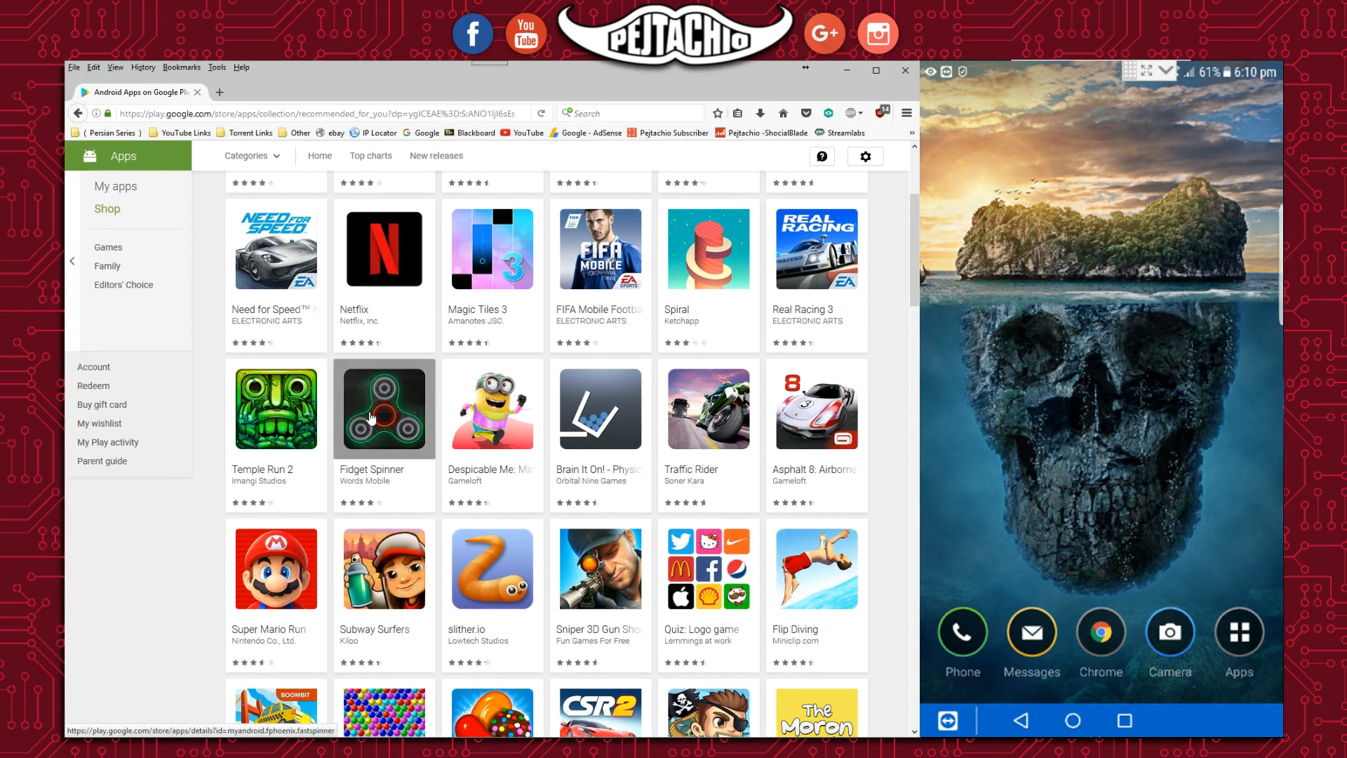
pyautogui.moveTo(275, 408)
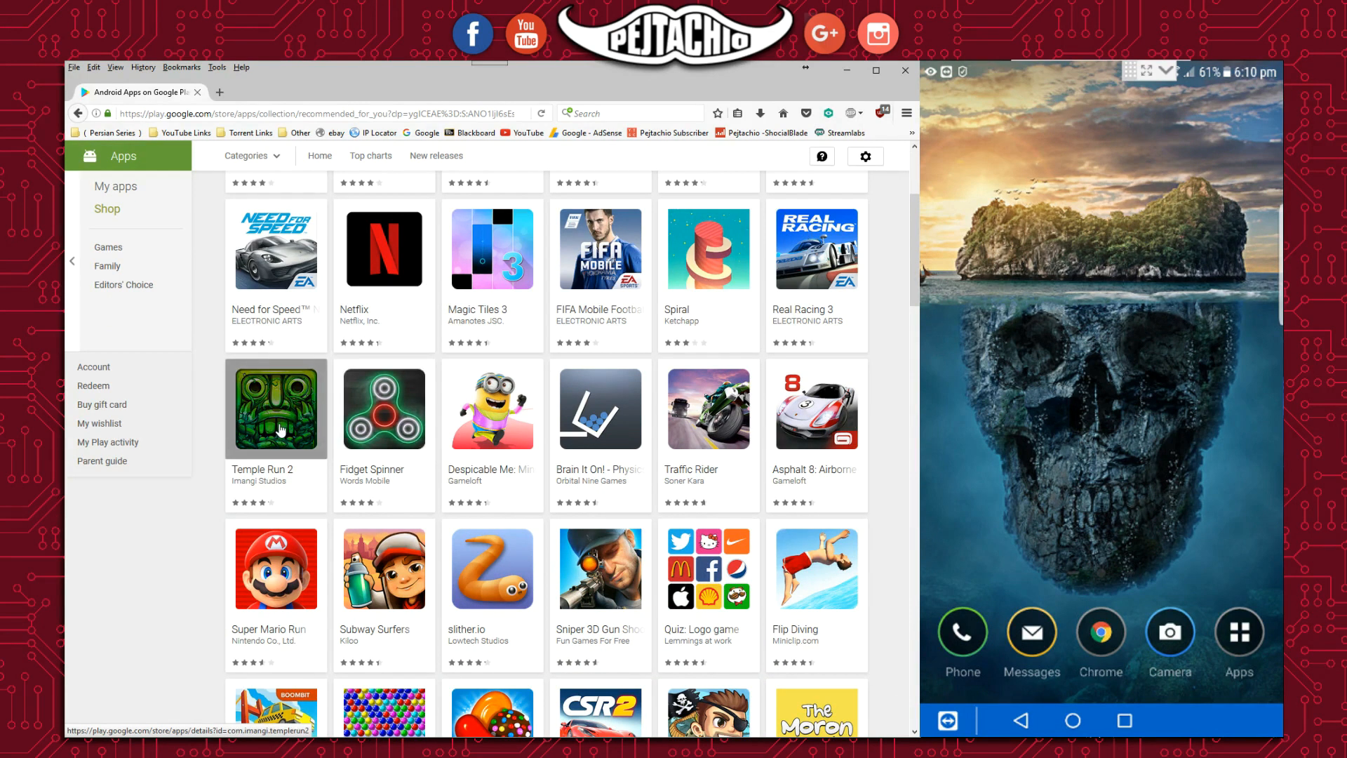
pyautogui.moveTo(315, 421)
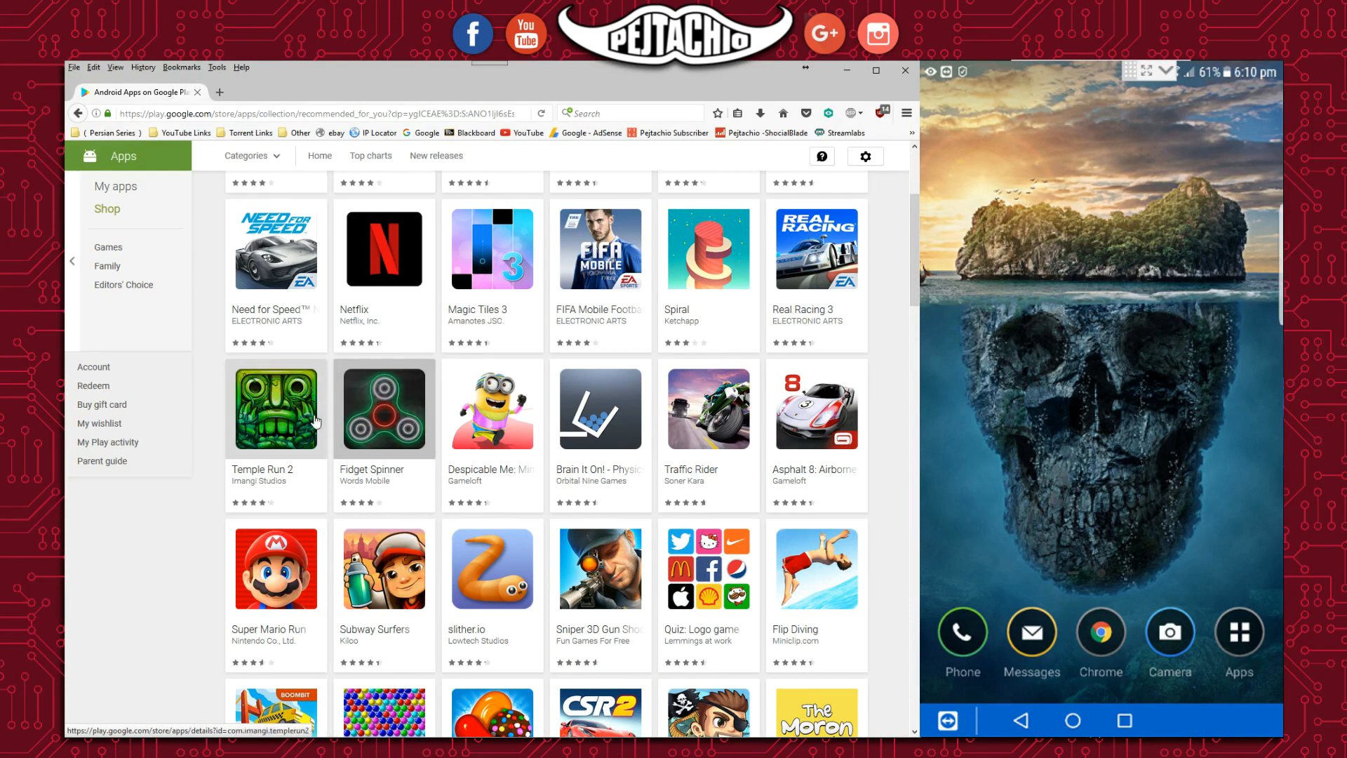
pyautogui.click(383, 407)
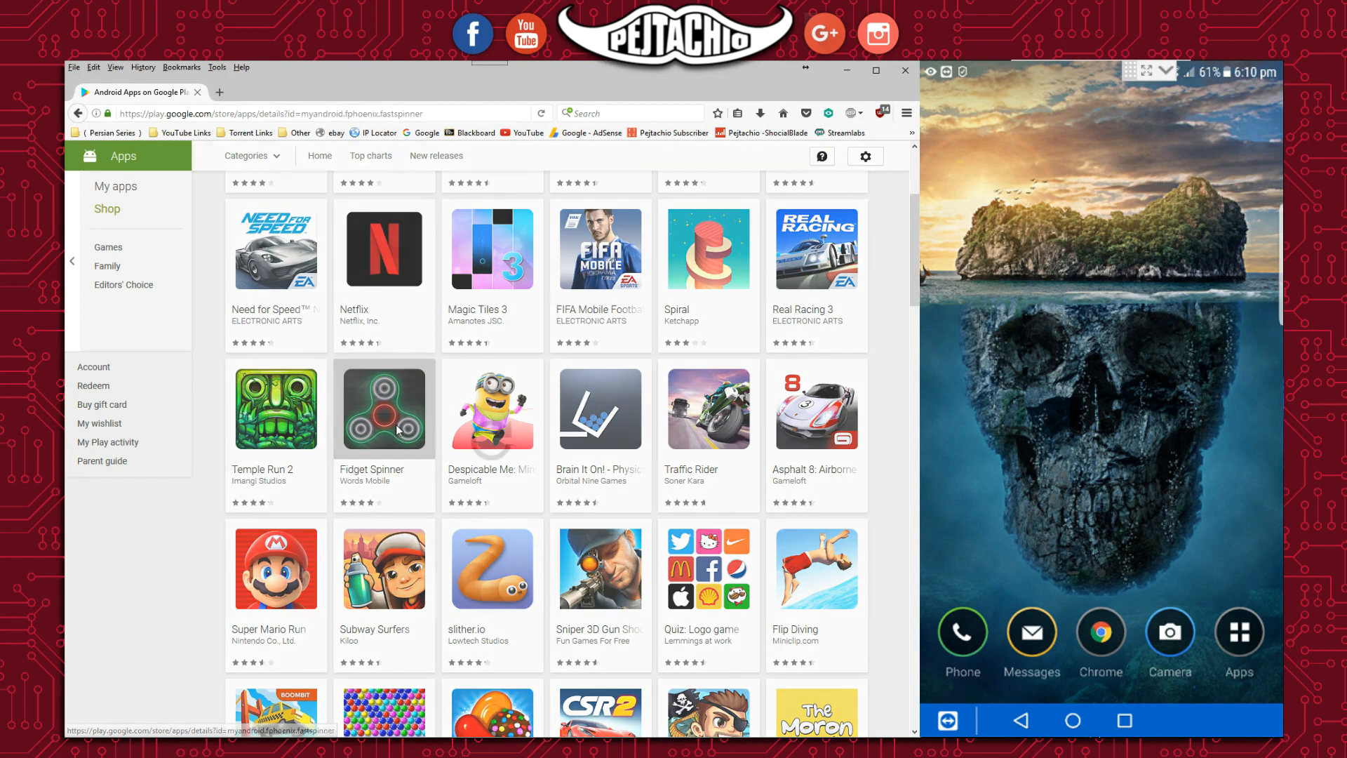
pyautogui.click(383, 408)
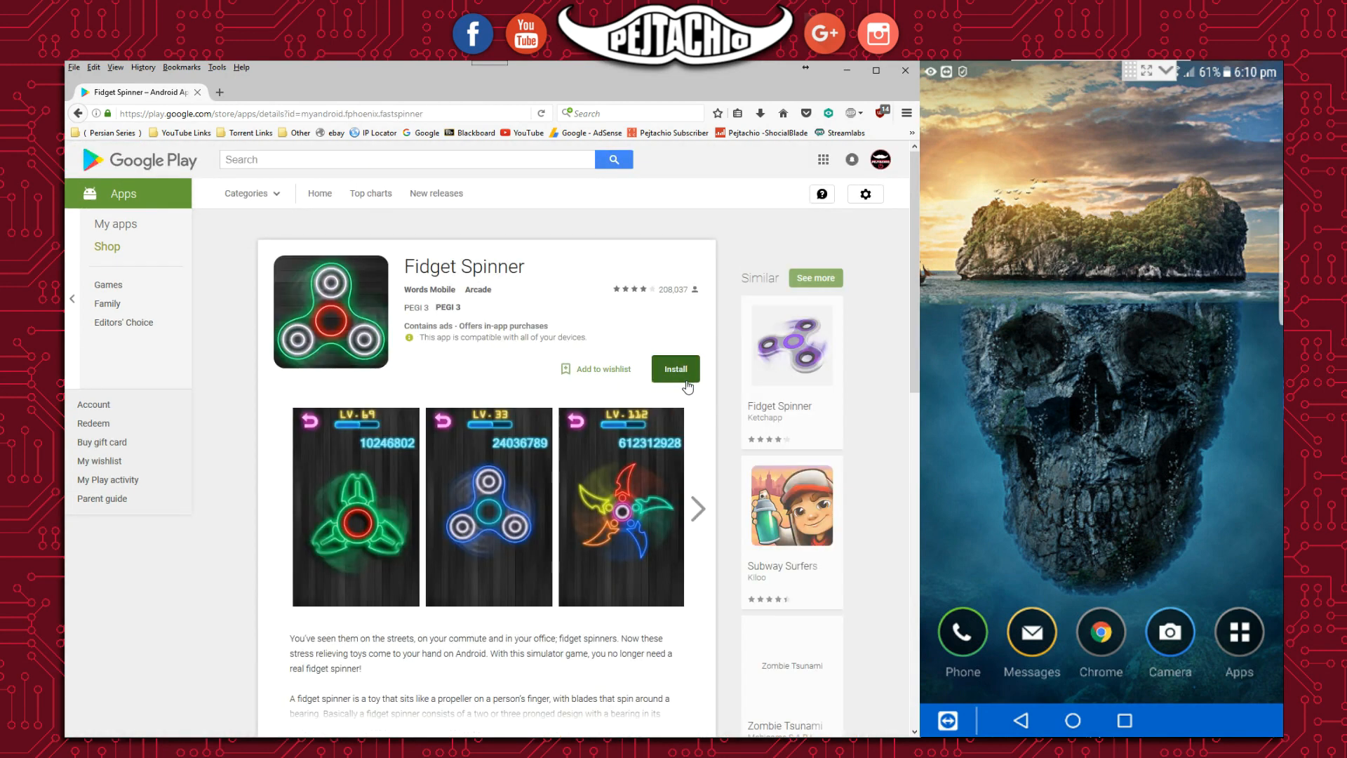
pyautogui.click(675, 368)
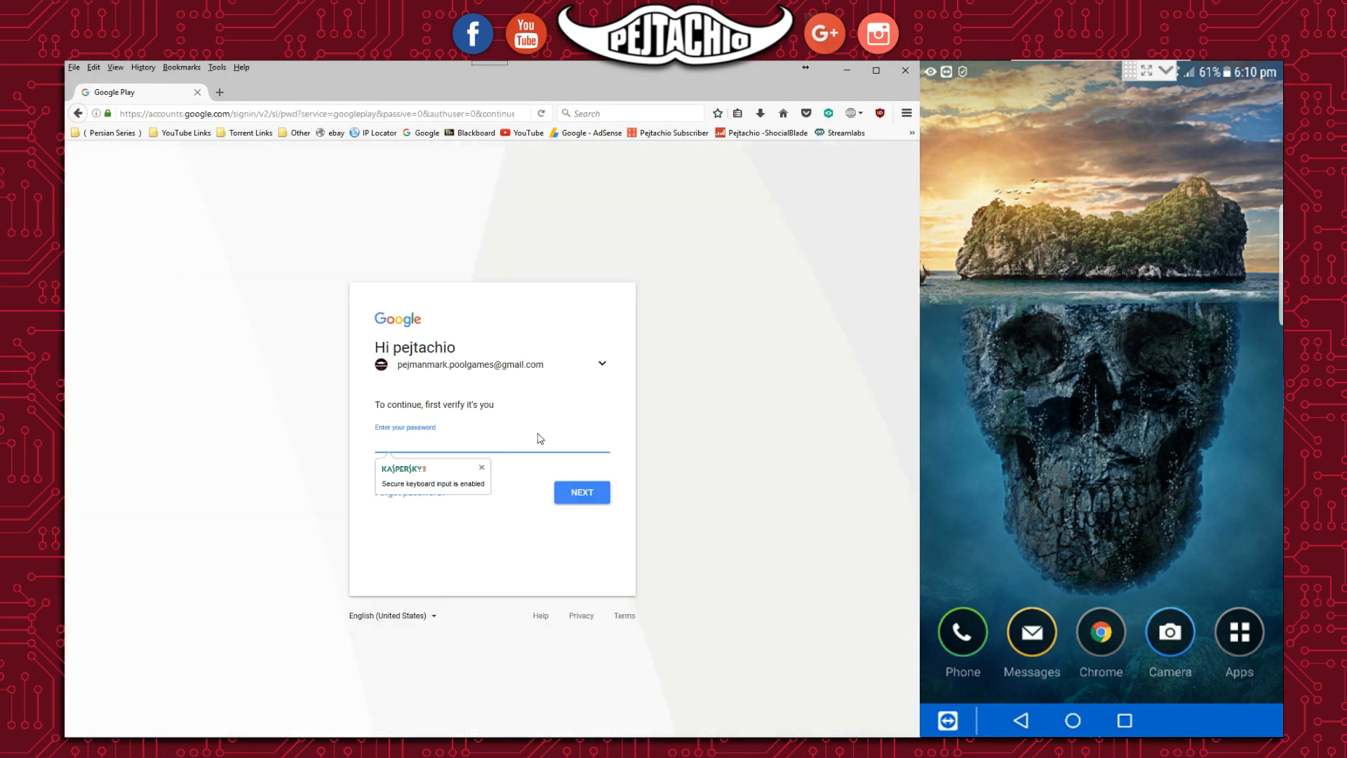
# Enter the Google account password and submit it to pass the identity check.
pyautogui.click(493, 443)
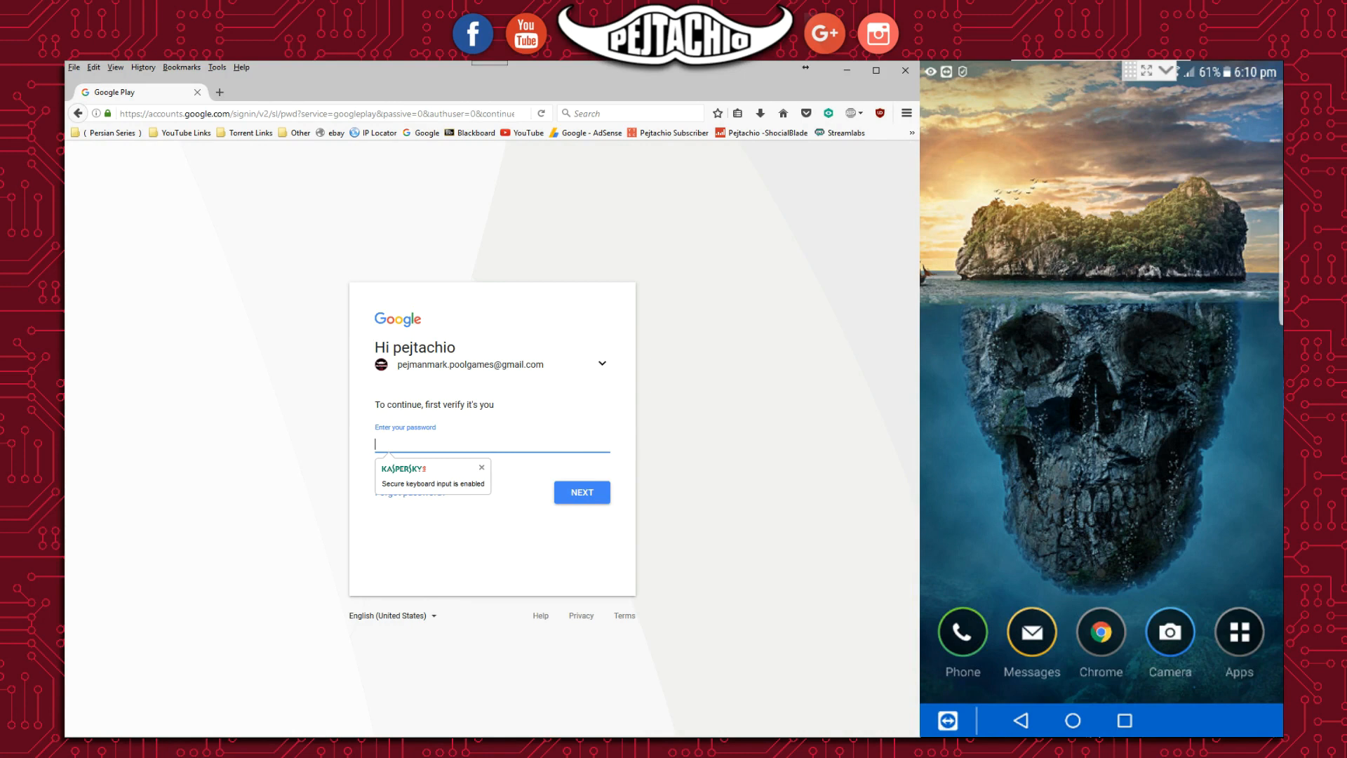
pyautogui.click(481, 466)
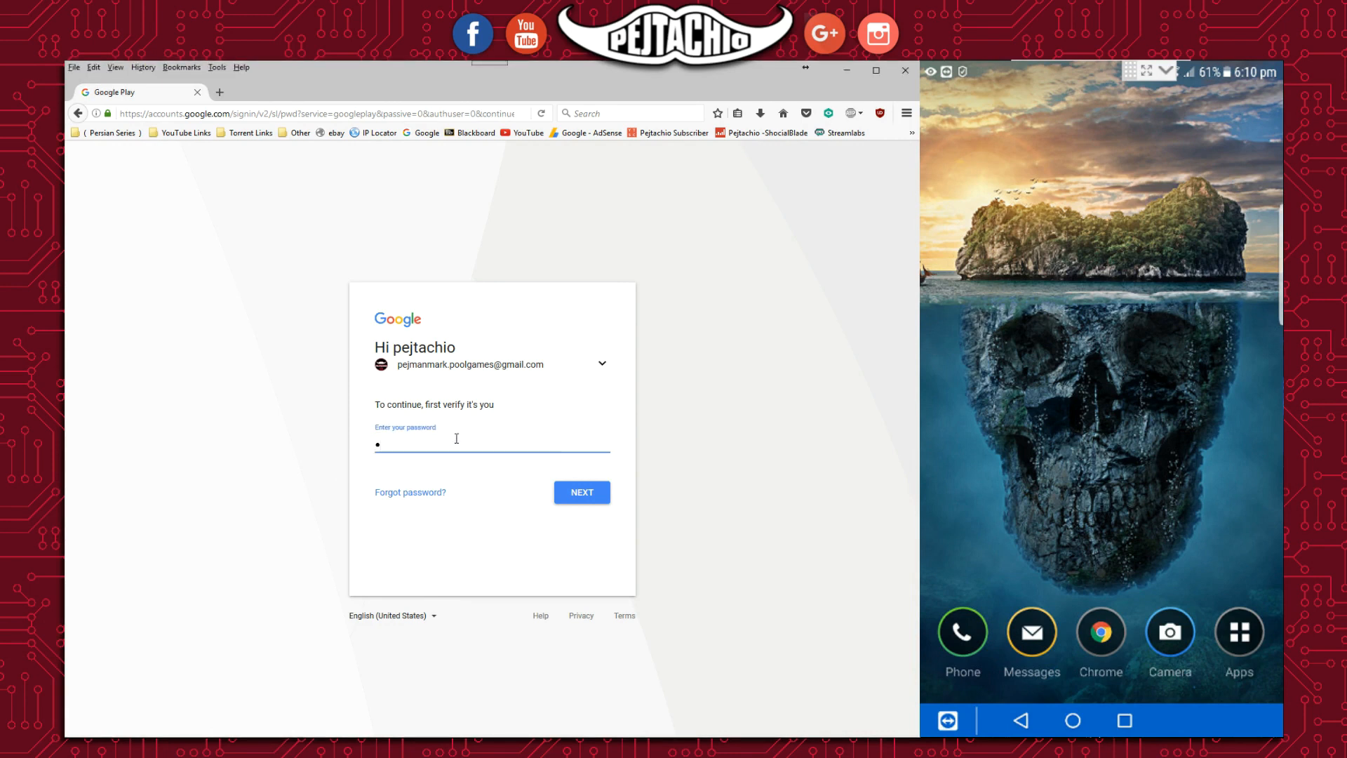
pyautogui.write('•')
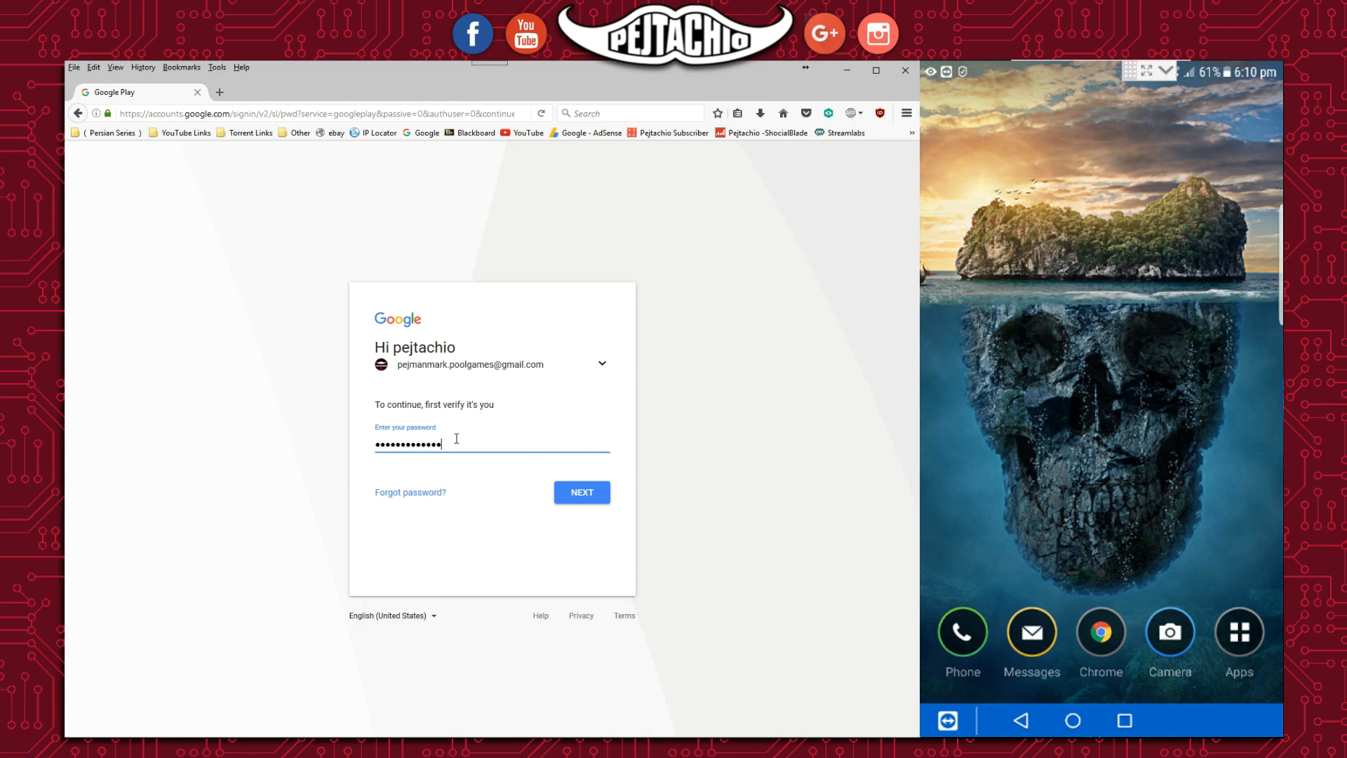
pyautogui.click(582, 493)
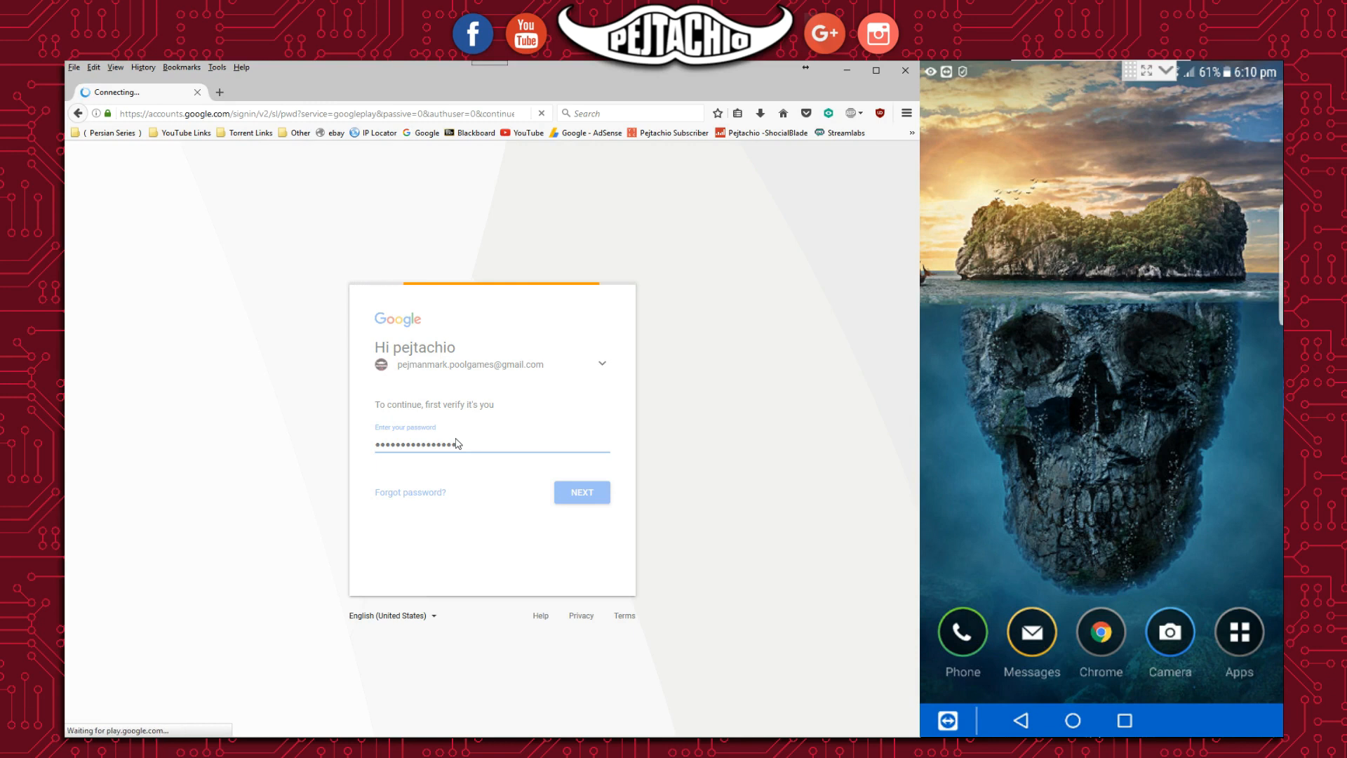
pyautogui.click(581, 493)
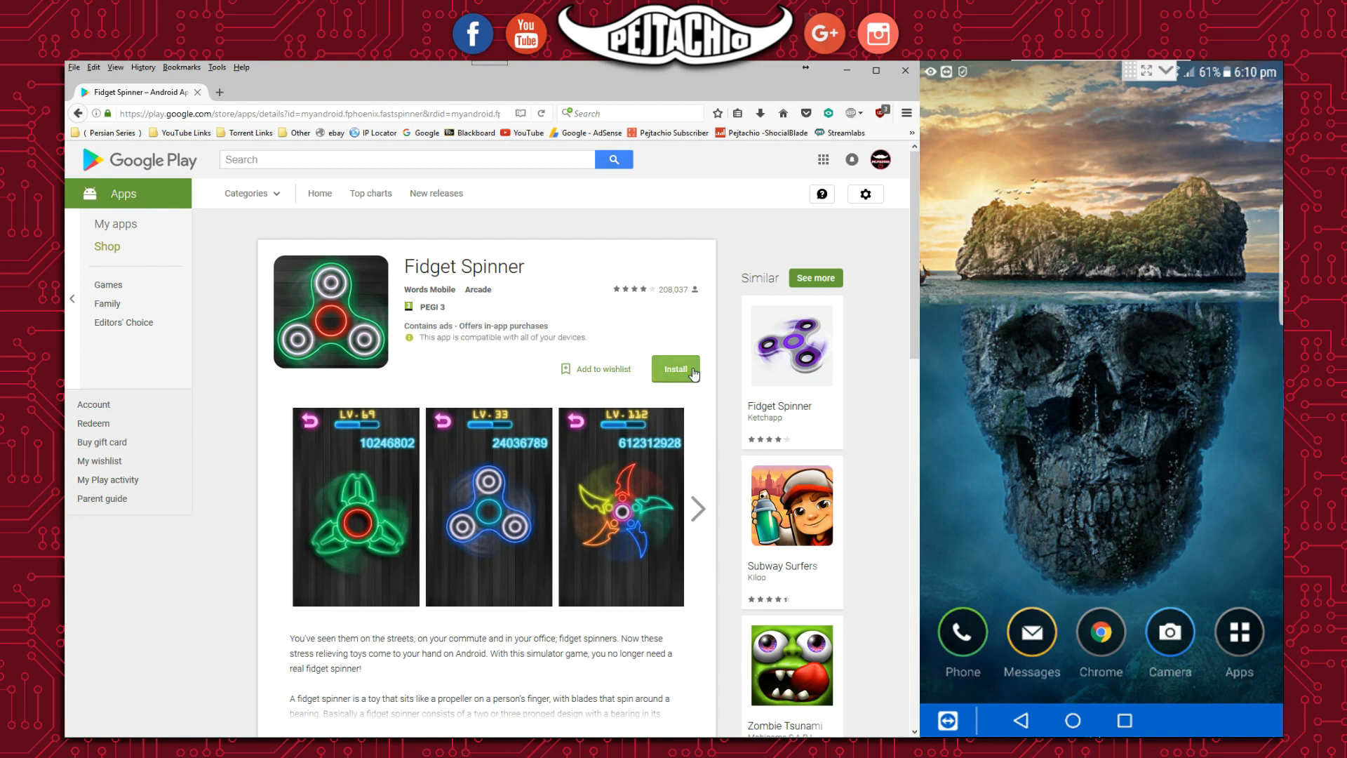
# Install Fidget Spinner with Samsung - S7 Edge kept as the target device.
pyautogui.click(675, 368)
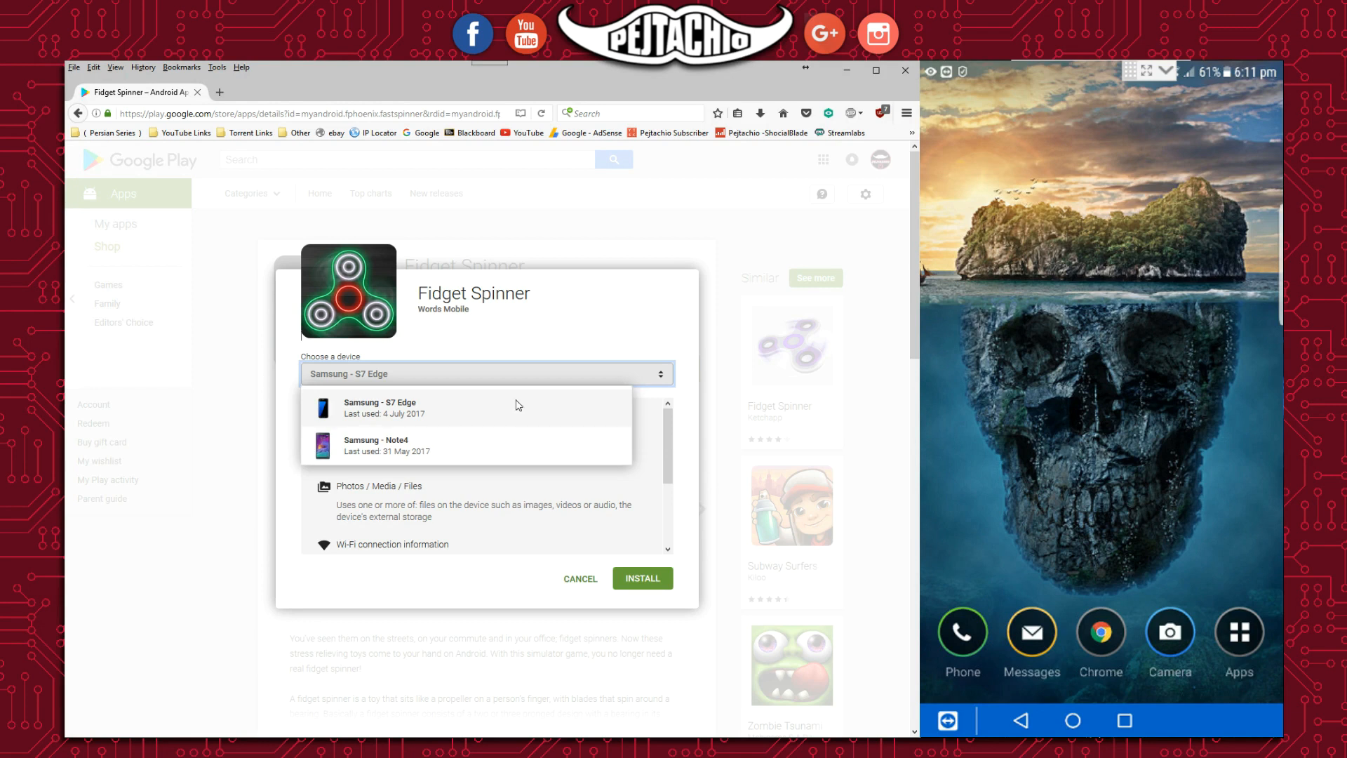
pyautogui.moveTo(404, 378)
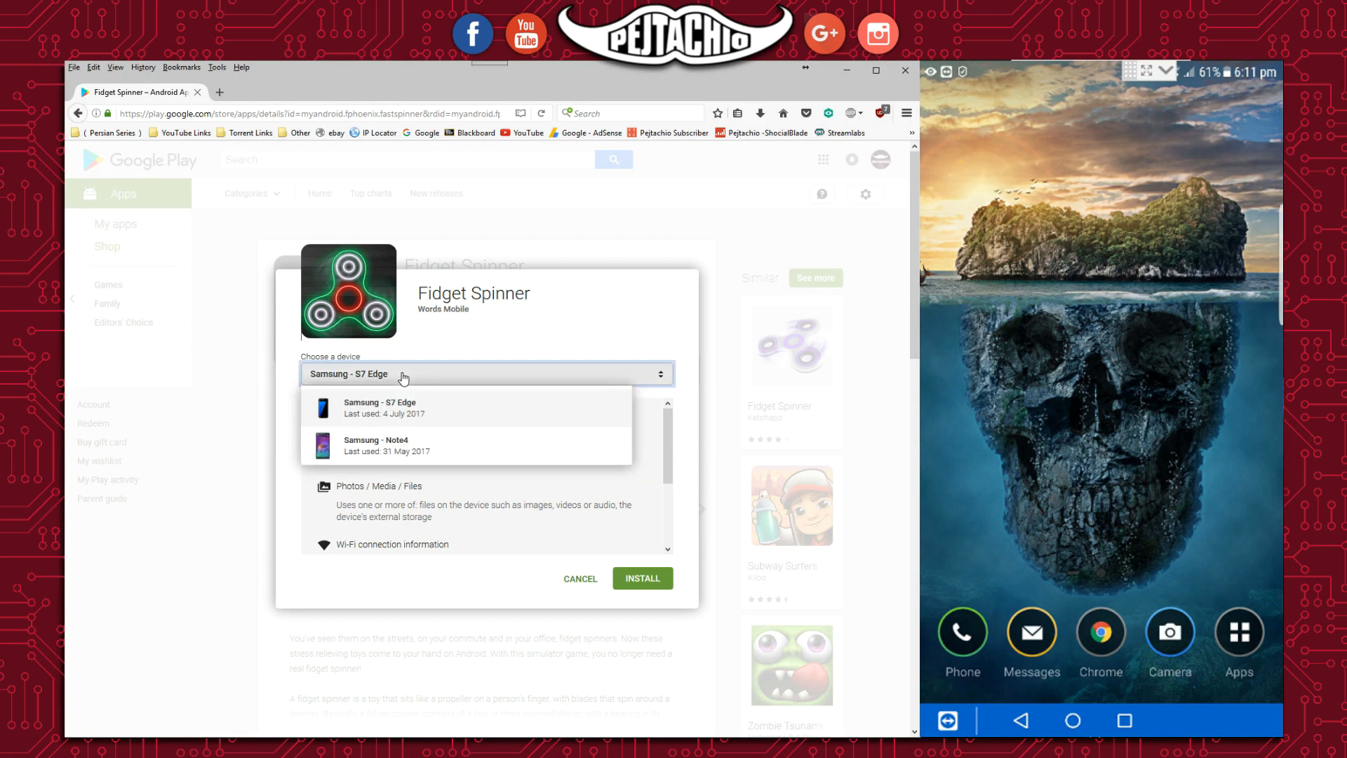
pyautogui.moveTo(412, 444)
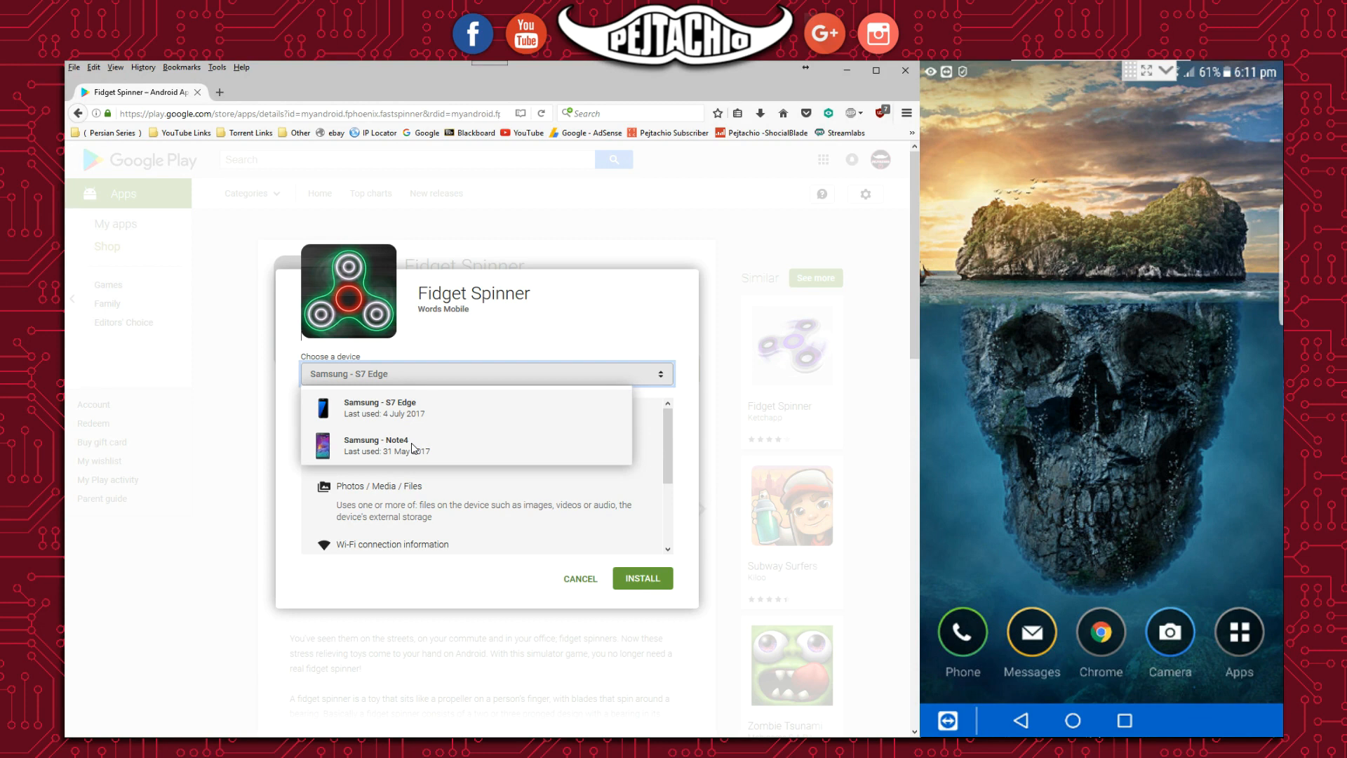
pyautogui.moveTo(432, 422)
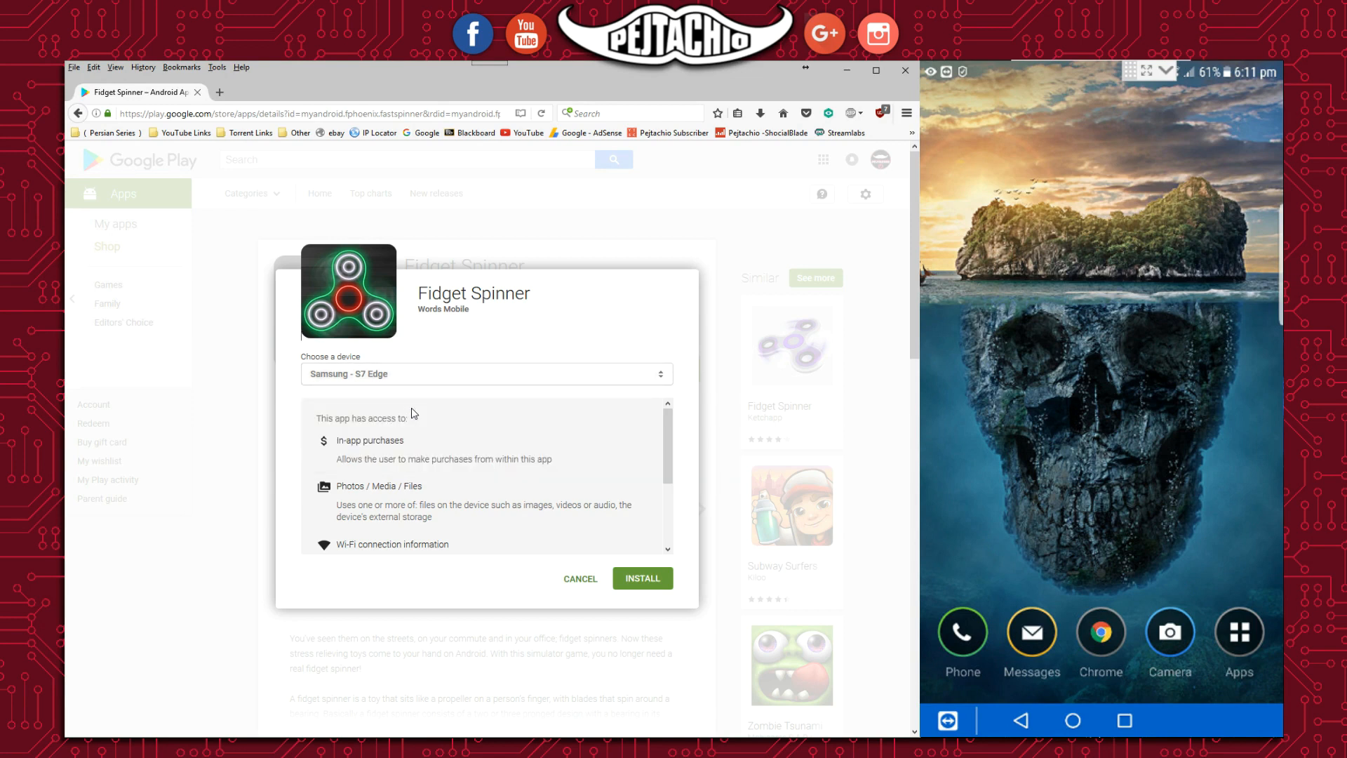
pyautogui.click(642, 578)
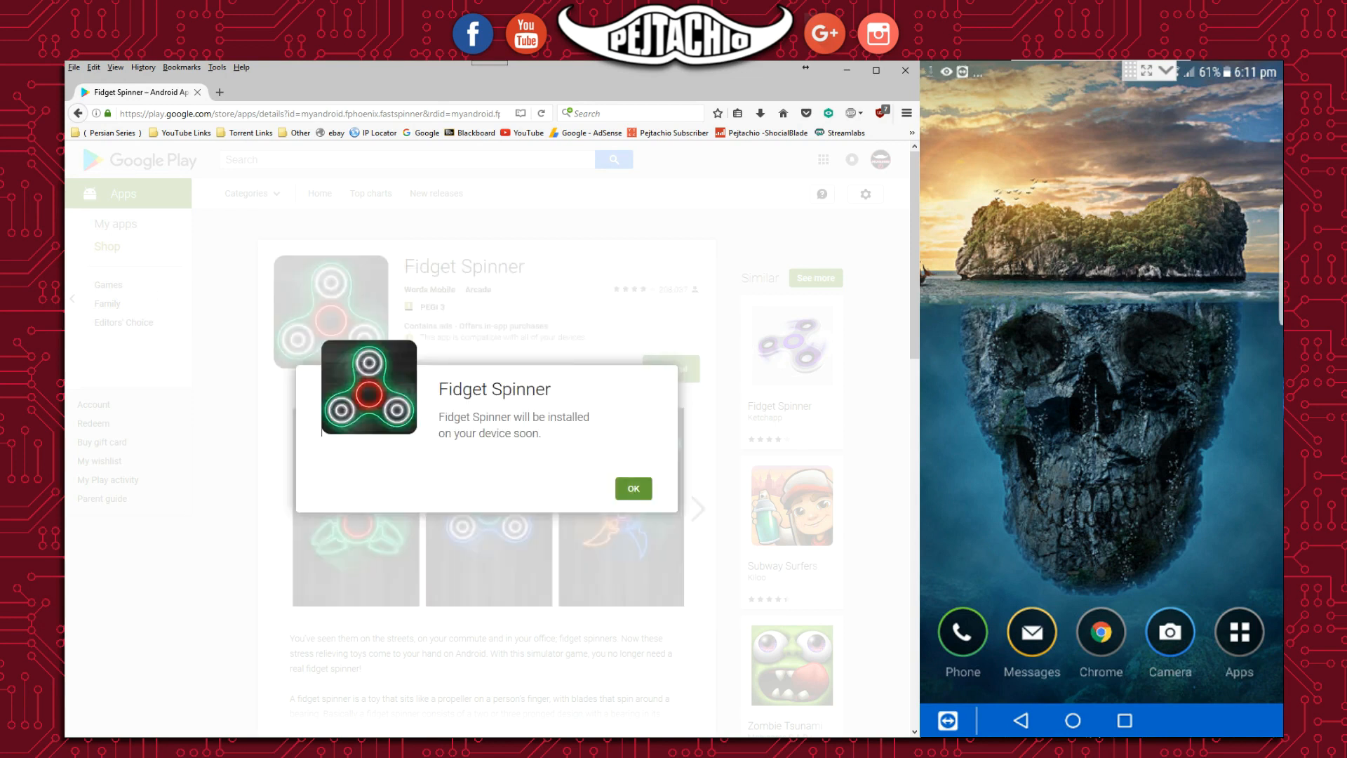
# Acknowledge the 'will be installed on your device soon' notice for Fidget Spinner.
pyautogui.click(632, 488)
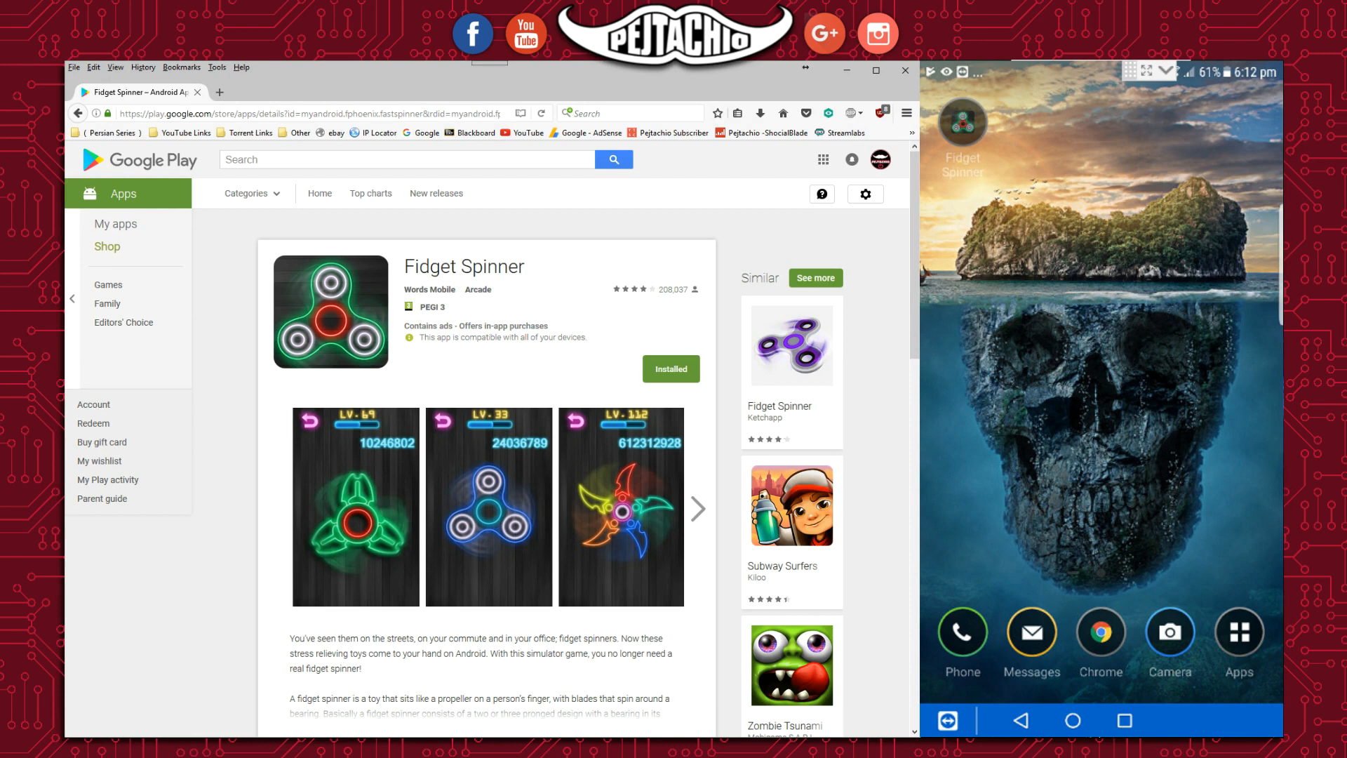
pyautogui.moveTo(410, 388)
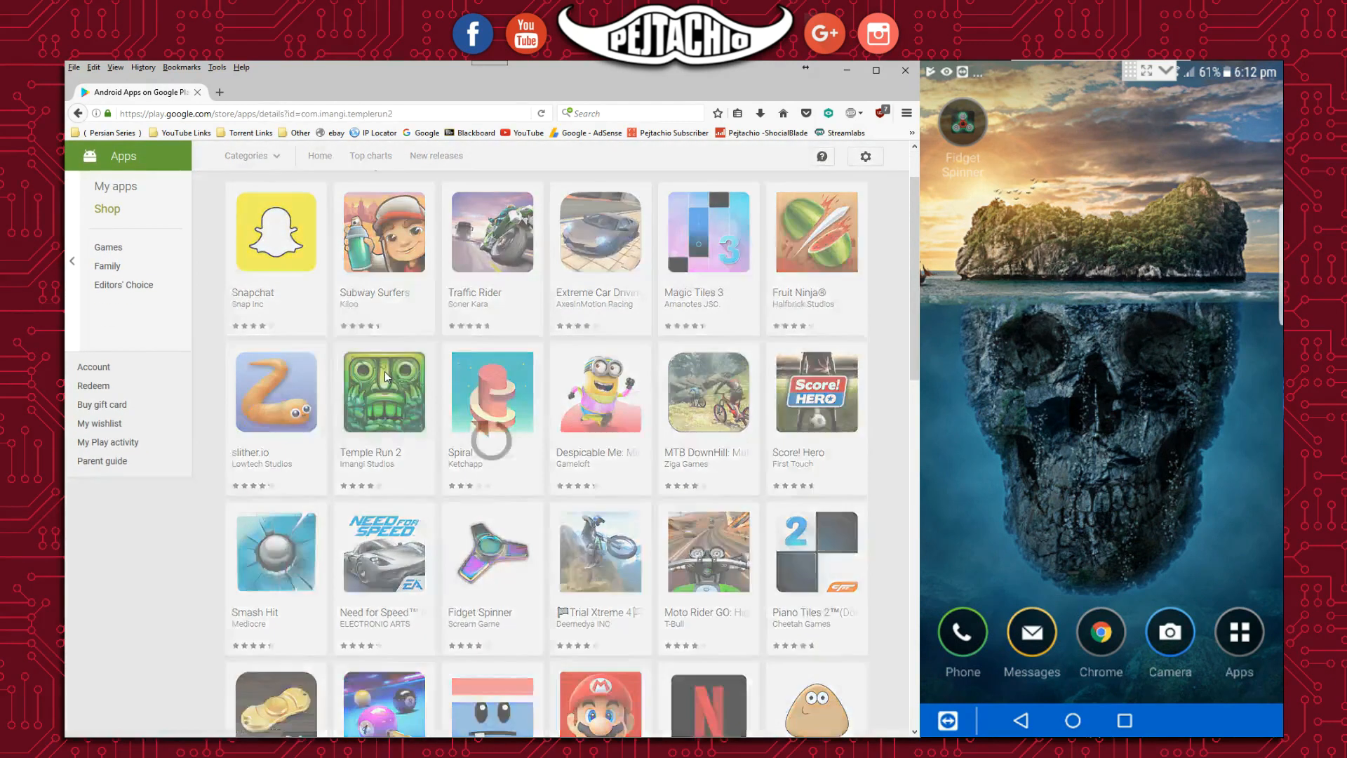
# Open the Temple Run 2 page from the app grid.
pyautogui.click(383, 392)
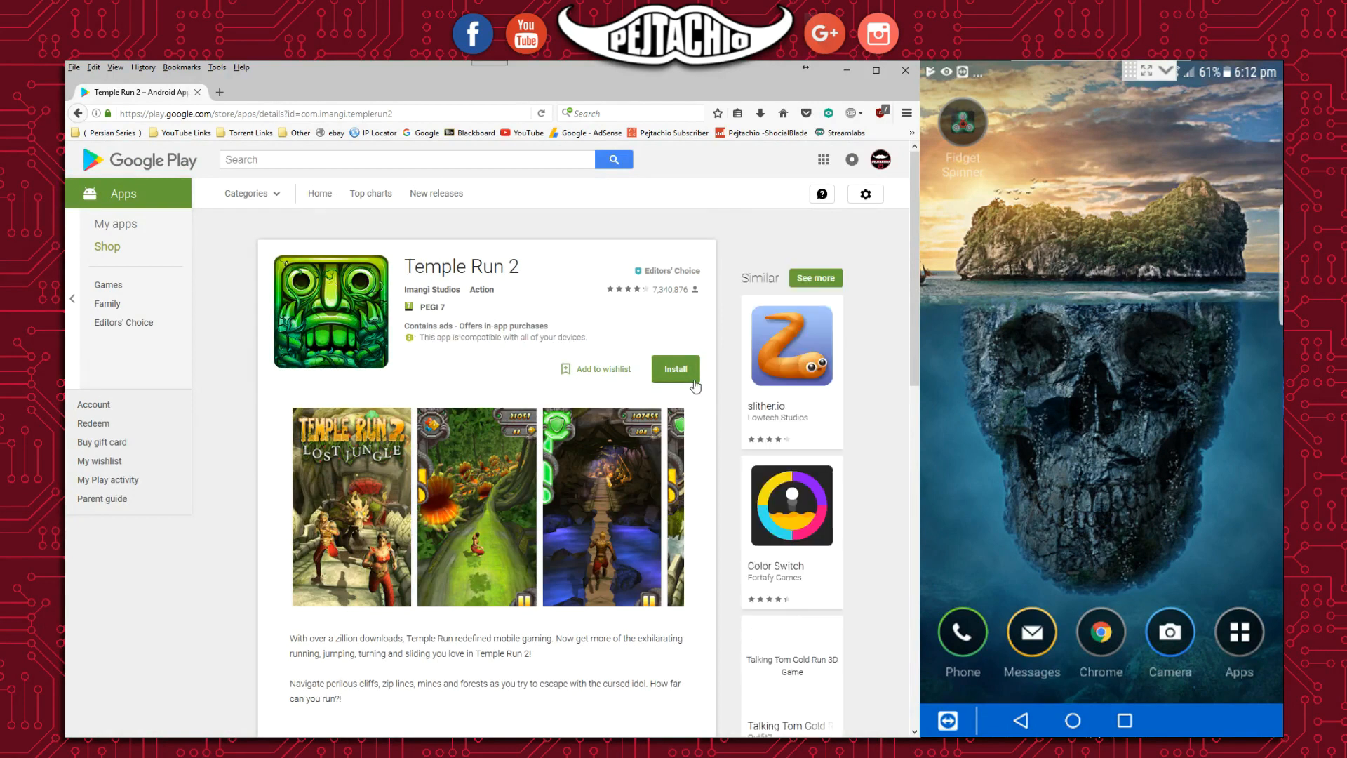
# Install Temple Run 2 to the Samsung - S7 Edge and confirm the install dialog.
pyautogui.click(675, 369)
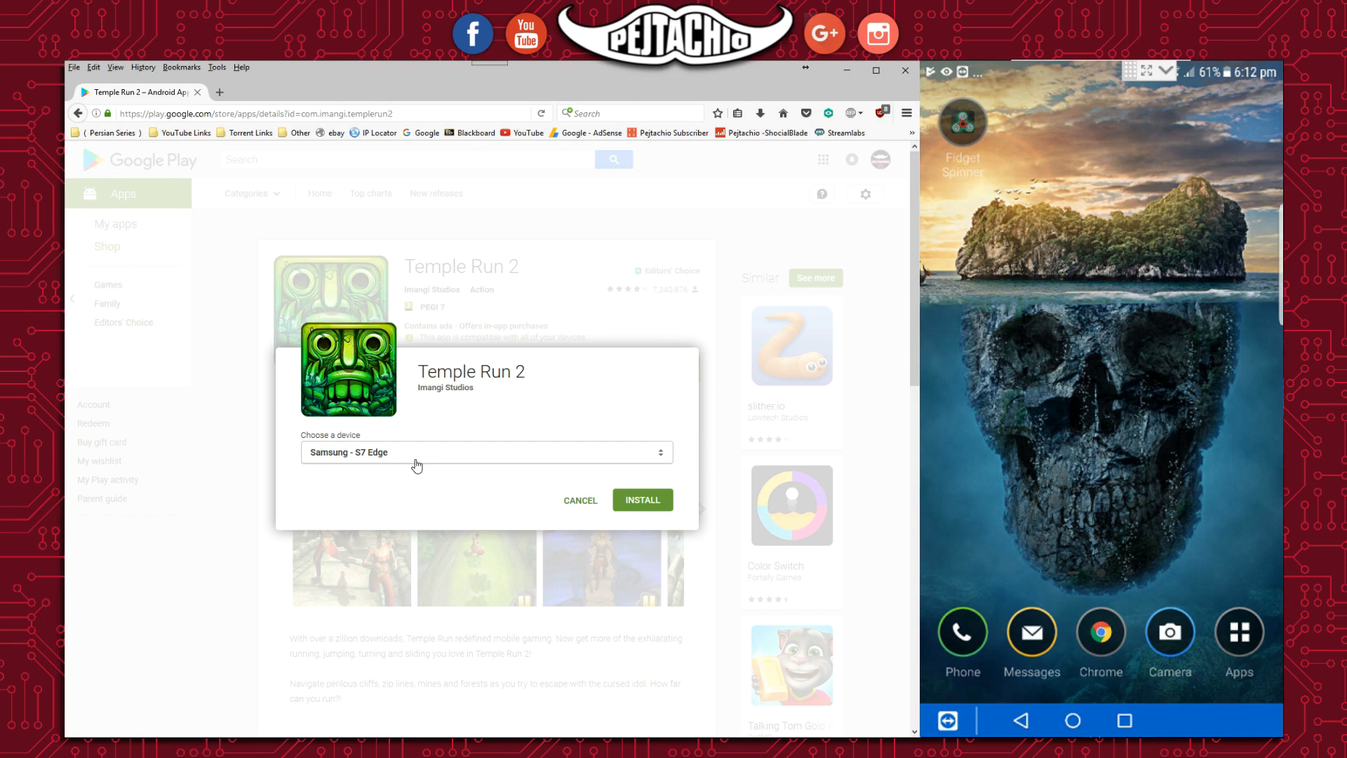
pyautogui.click(486, 452)
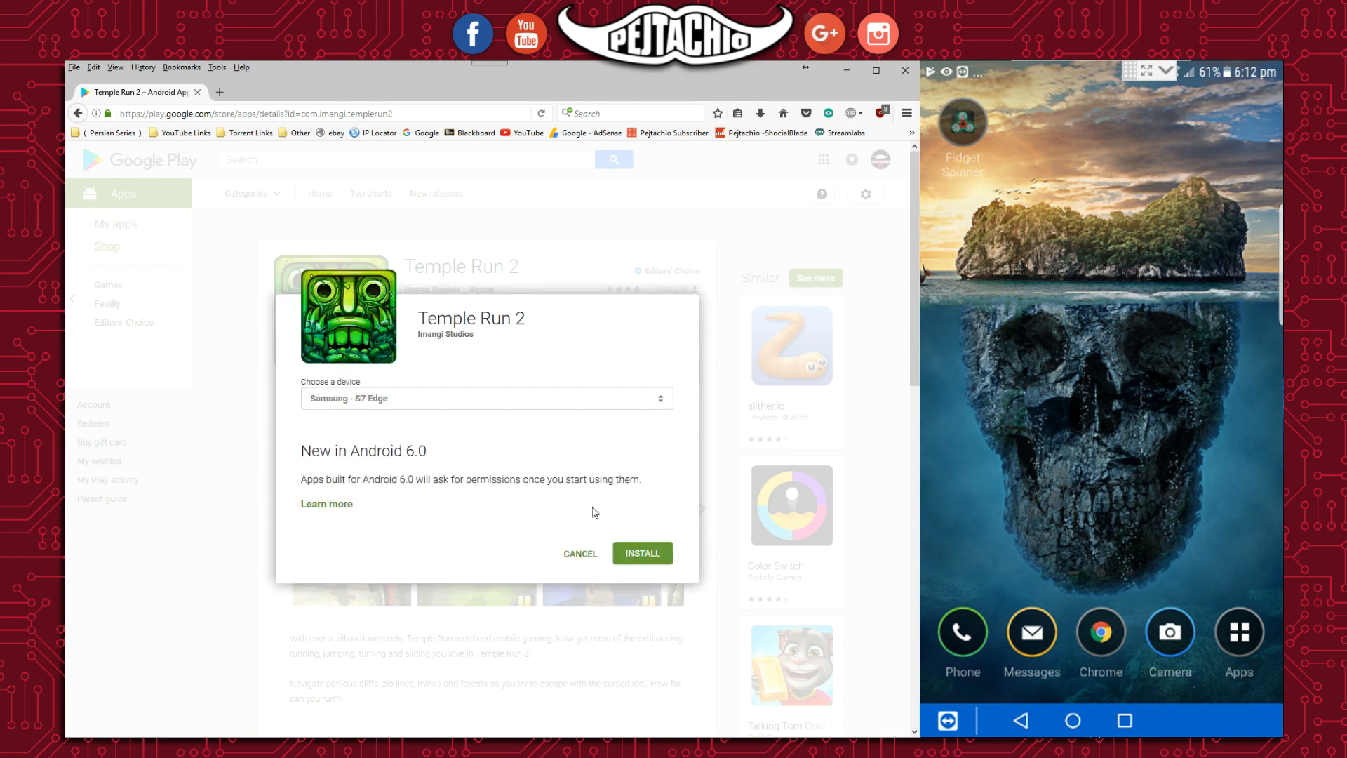
pyautogui.click(642, 554)
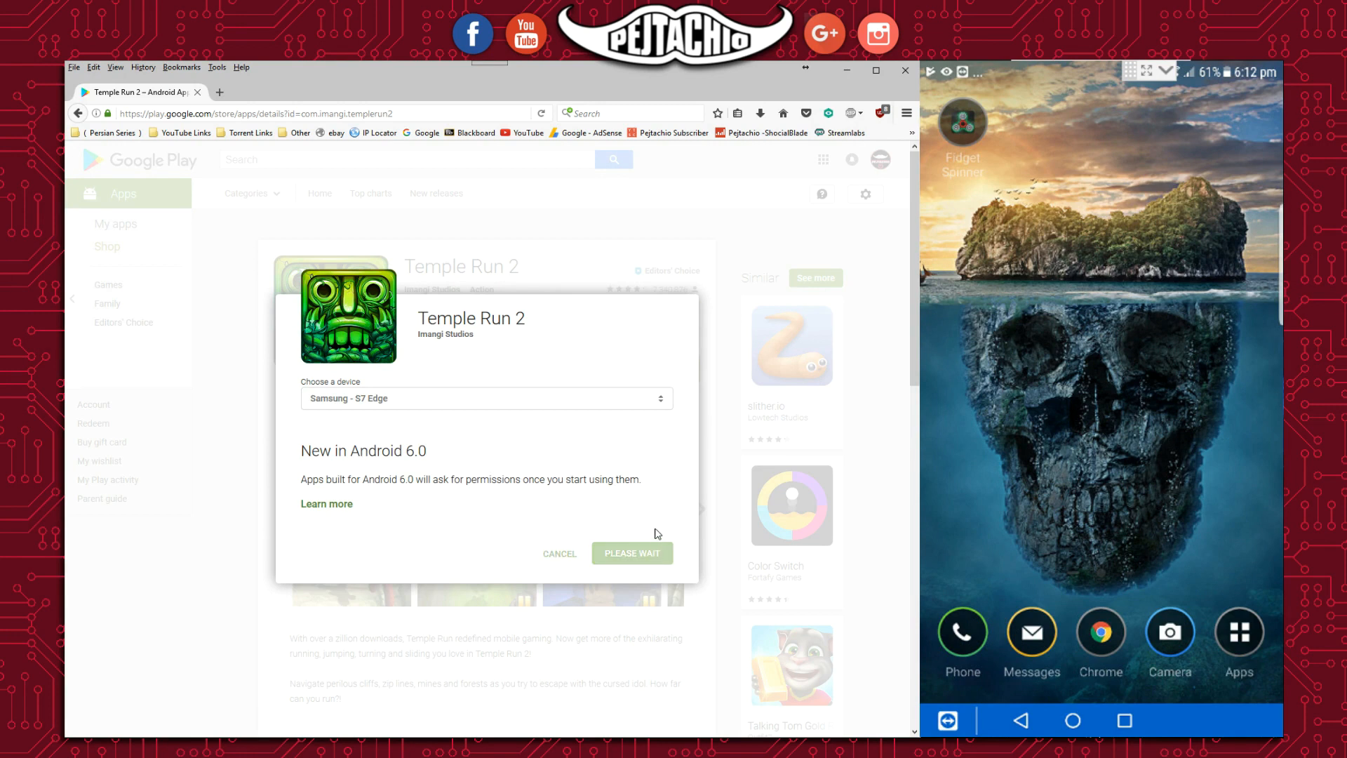
pyautogui.click(632, 552)
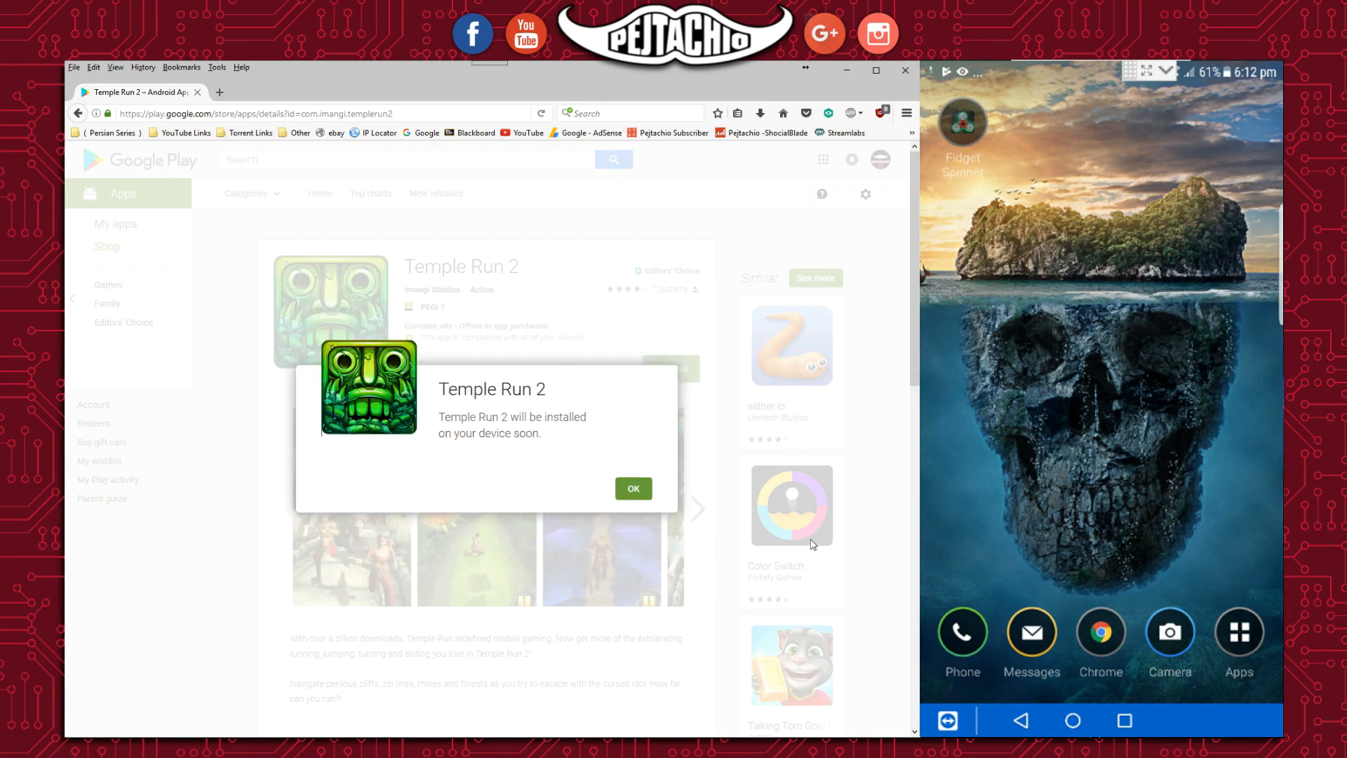